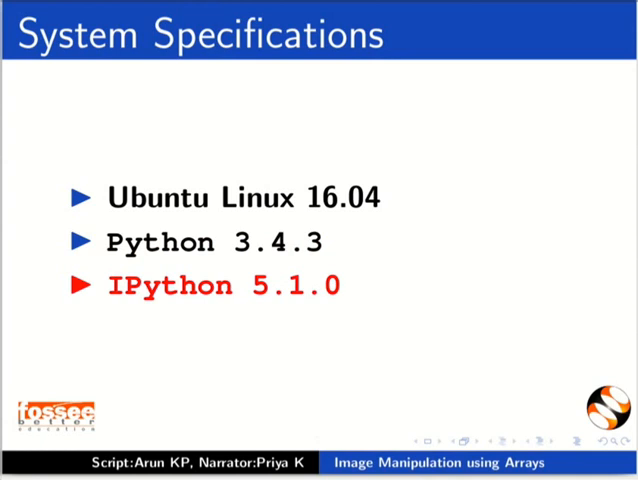
- Advance the slideshow through the system specifications slide
key(right)
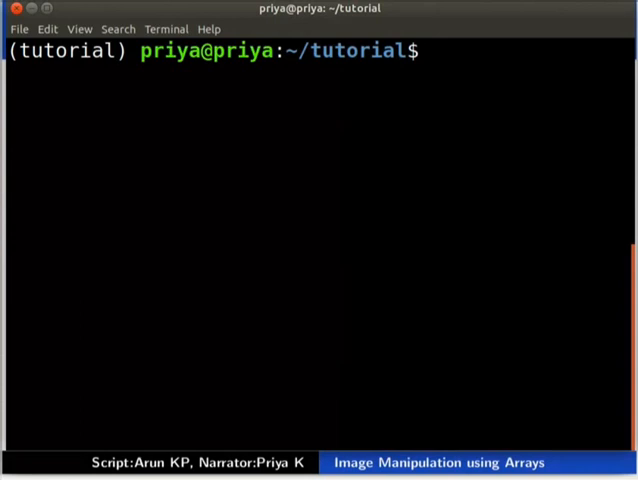
- Launch an ipython3 session at the ~/tutorial prompt
text(ipython3)
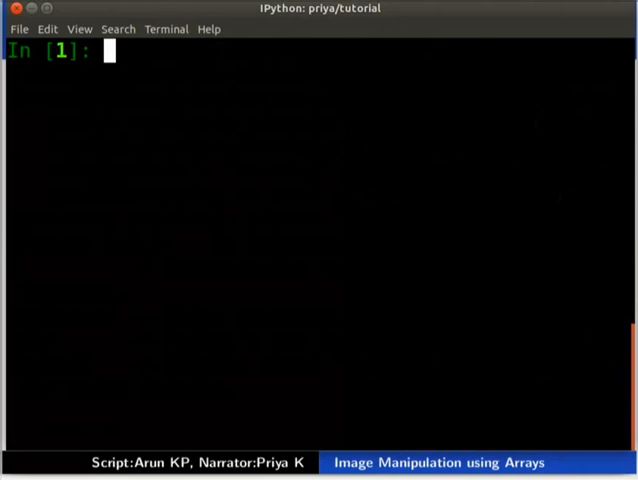
- Import matplotlib.pyplot as plt, read Squares.png into img, and run plt.imshow(img)
text(import matplotlib.pyplot as plt)
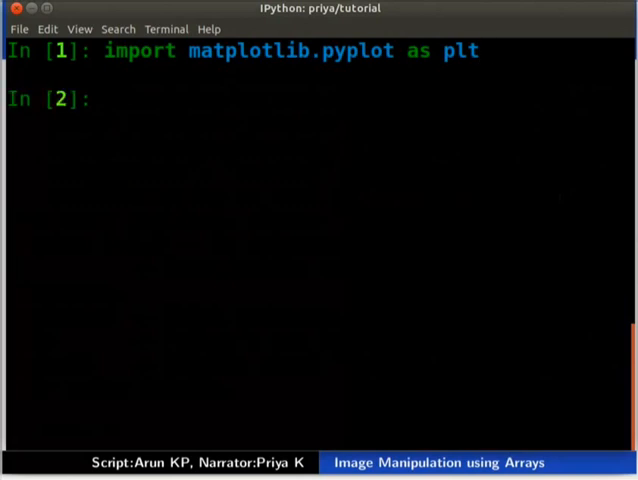
text(img = plt.imread('Squares.png'))
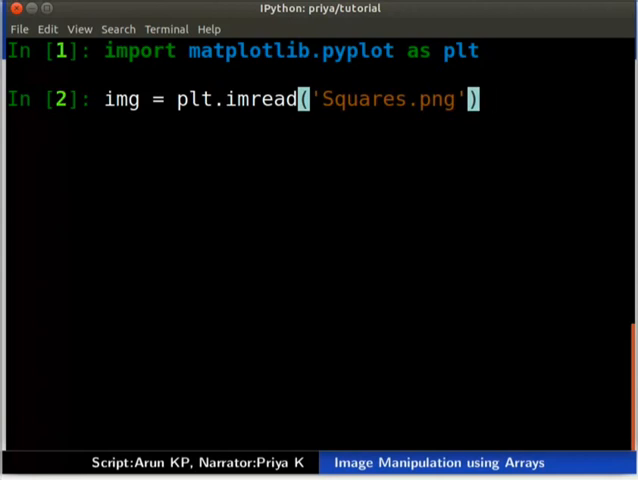
key(Return)
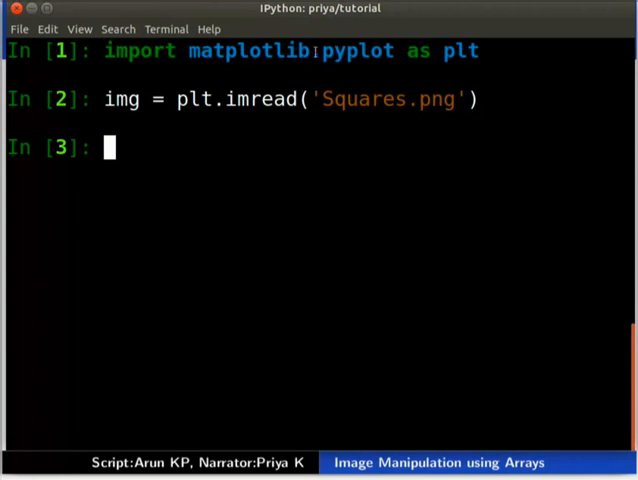
double_click(360, 50)
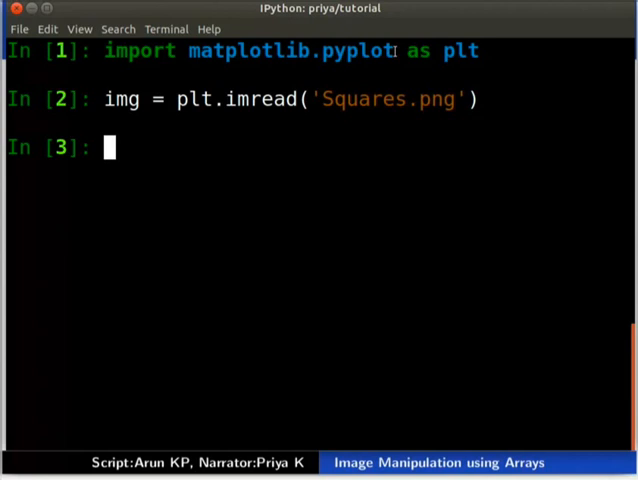
text(plt.imshow(img))
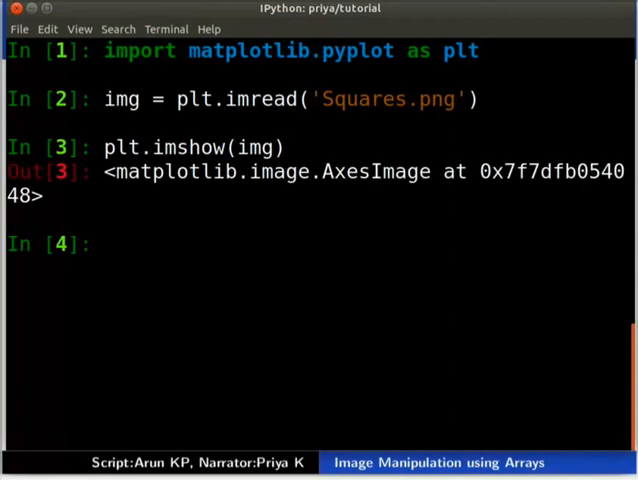
- Show the yellow-and-purple Squares figure with plt.show(), then close it
text(plt.show())
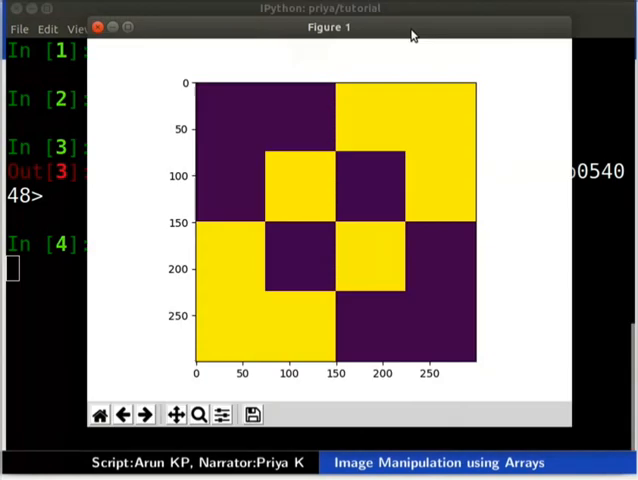
mouse_move(435, 60)
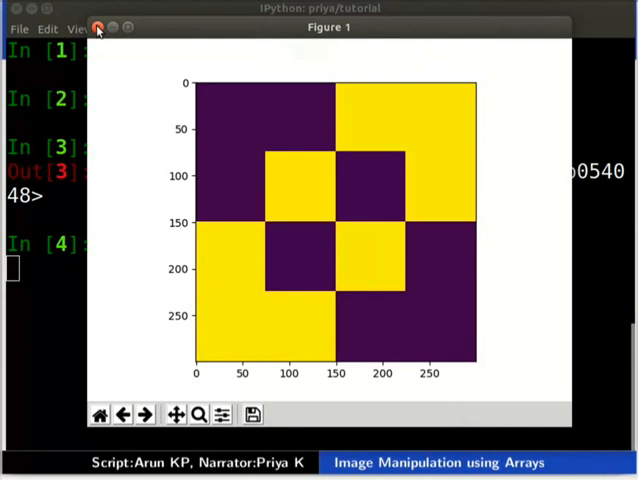
click(97, 27)
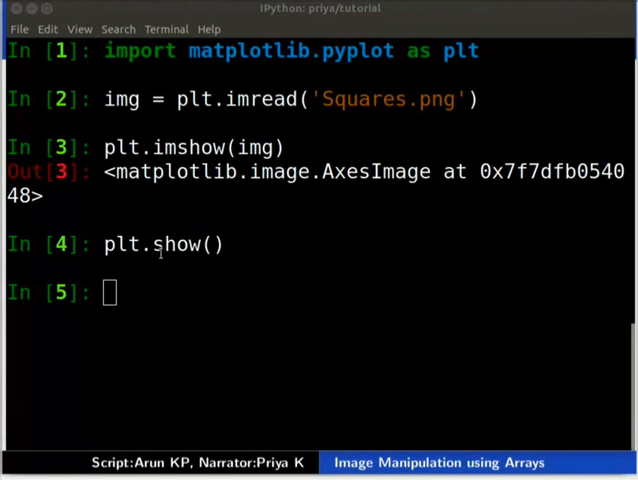
- Plot img with cmap='gray' and show the figure
text(plt.imshow(img, cmap='gray'))
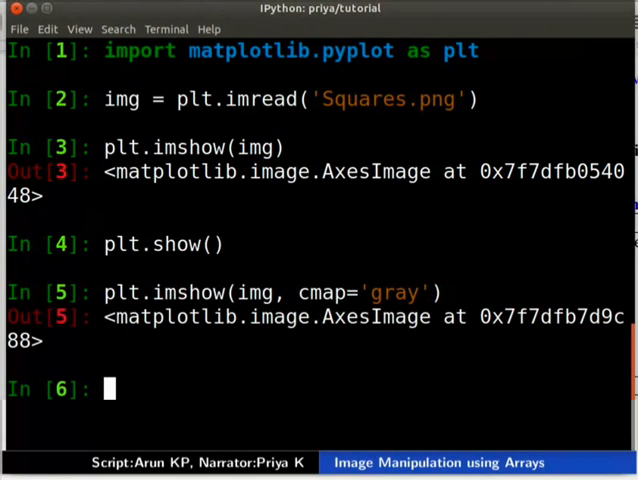
text(plt.show())
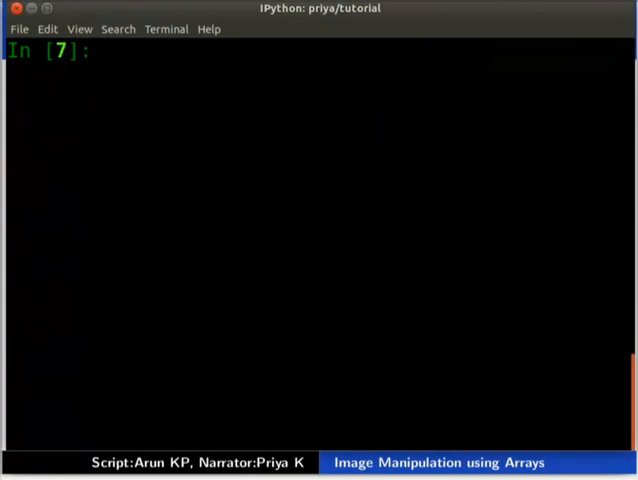
- Print the float32 img array of 0s and 1s, then img.shape
text(img)
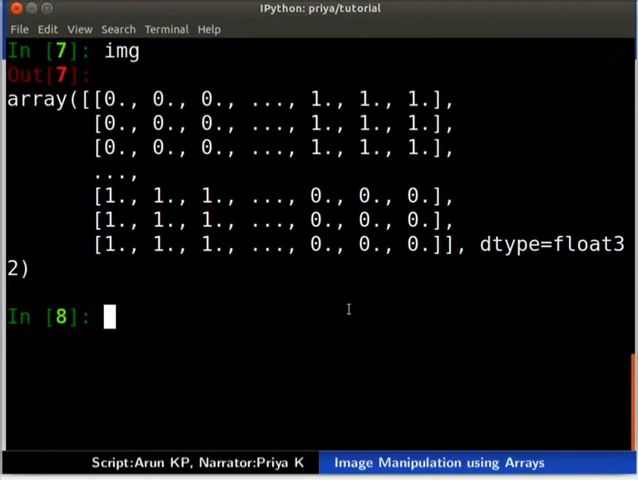
text(img.shape)
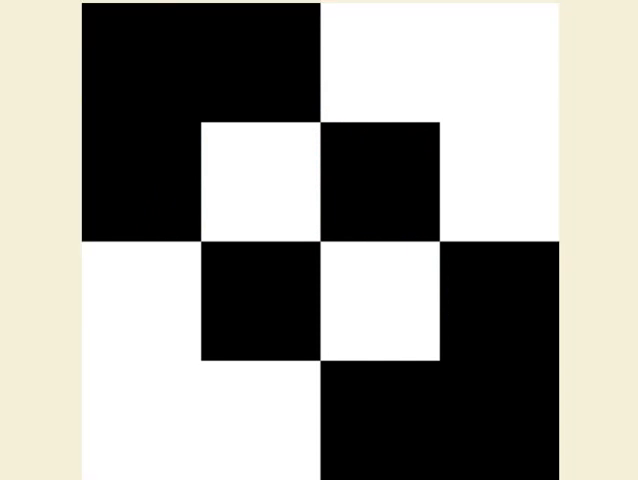
- View the grayscale Squares slide, then return to the console showing (300, 300)
click(195, 125)
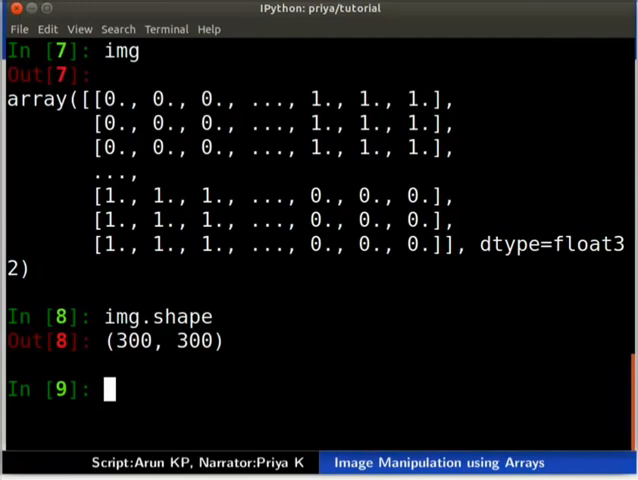
- Print the img[:150, :150] top-left quarter, then clear the console
text(img[:150, :150])
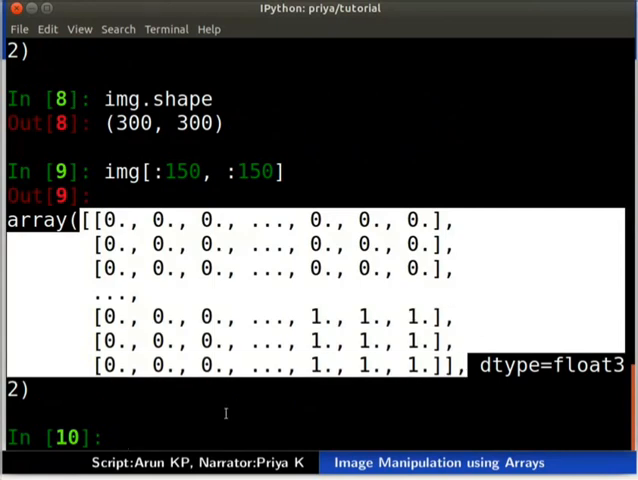
key(ctrl+l)
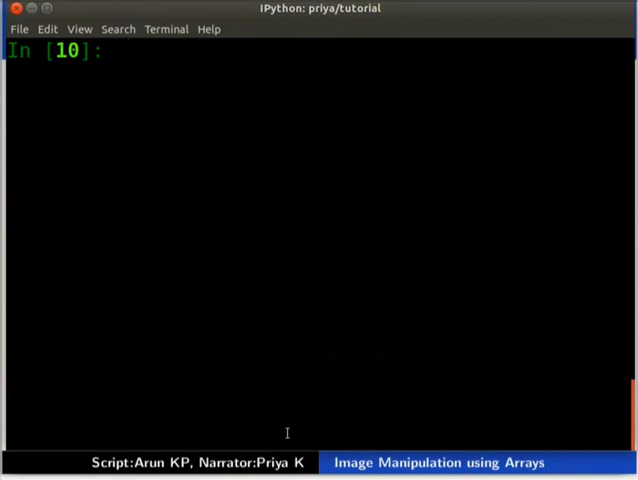
- Plot the top-left quarter slice, close it, then display the img[75:225, 75:225] centre checkerboard
text(plt.imshow(img[:150,:150]))
text(plt.show())
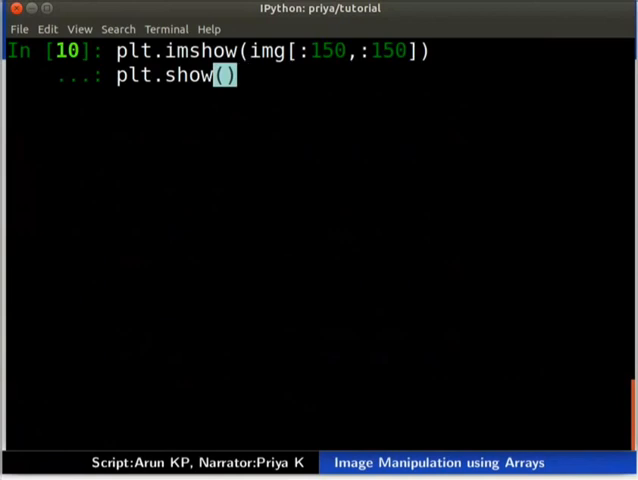
key(Return)
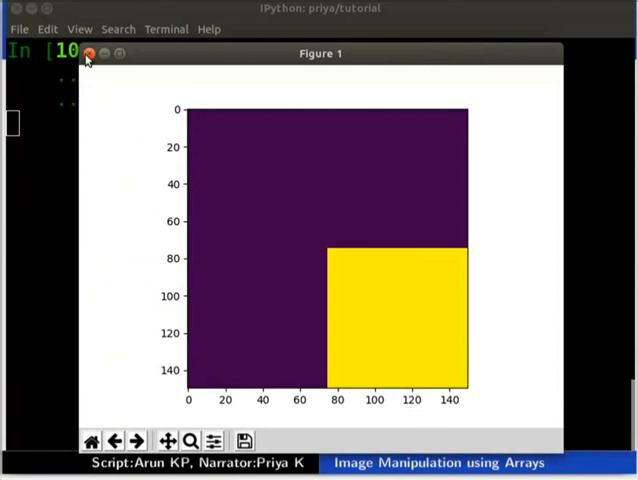
click(90, 53)
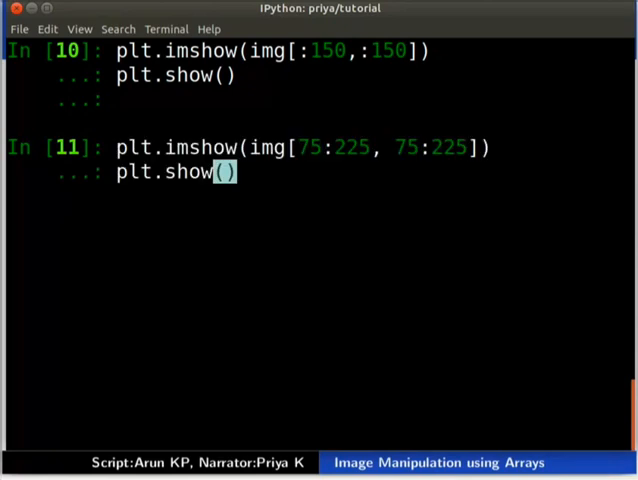
key(Return)
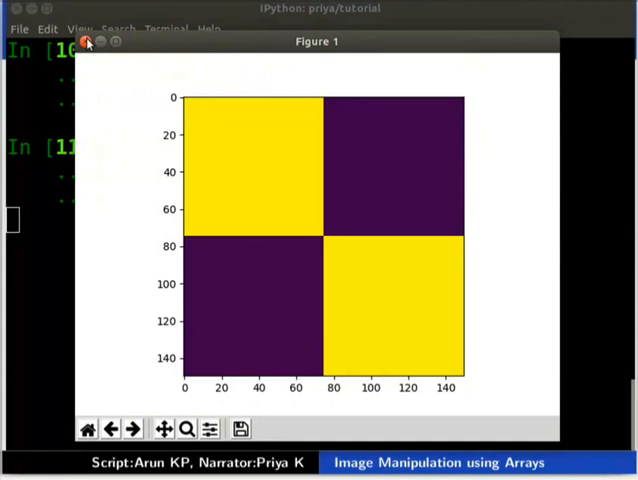
- Close the centre figure, store img[75:225, 75:225] as img1, and close its figure again
click(86, 41)
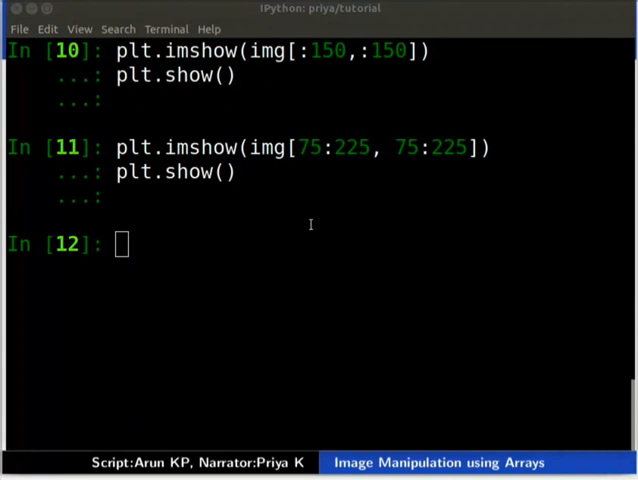
text(img1 = img[75:225, 75:225])
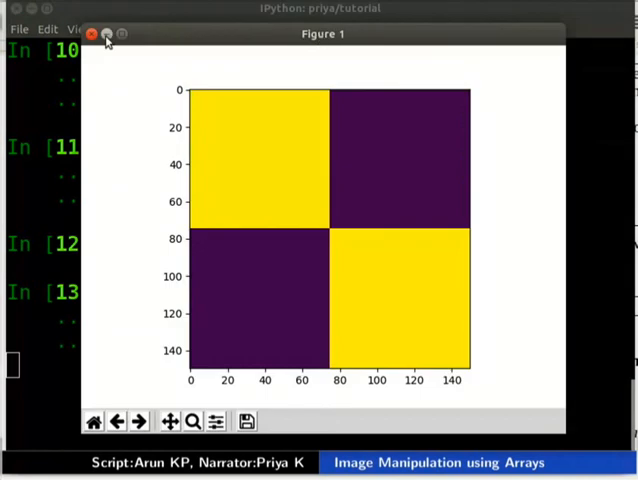
click(90, 33)
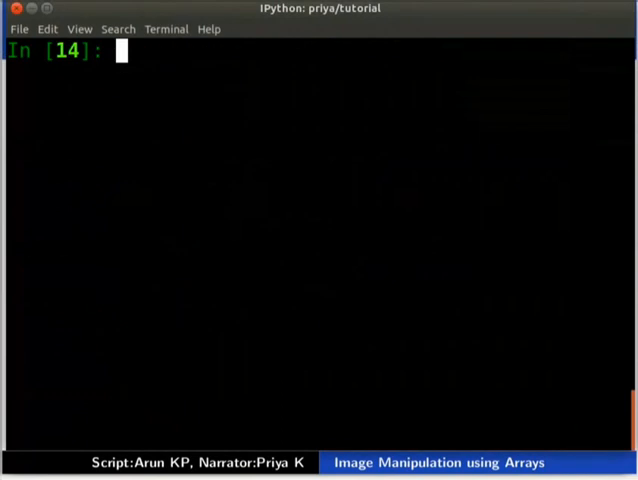
- Print img[::2, ::2] and display that every-second-pixel squares image, then close the figure
text(img[::2, ::2])
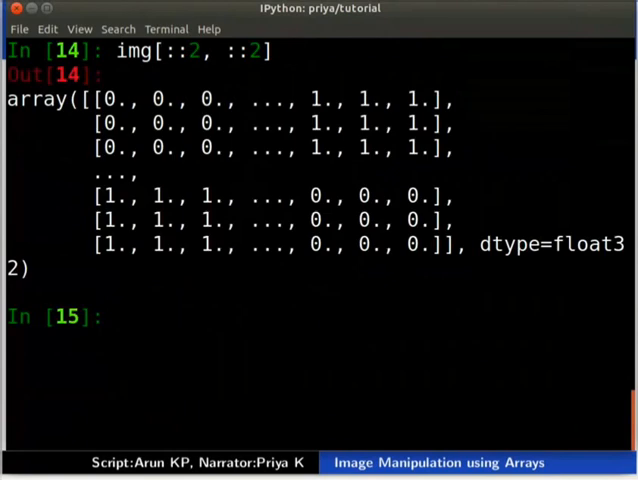
text(plt.imshow(img[::2, ::2]))
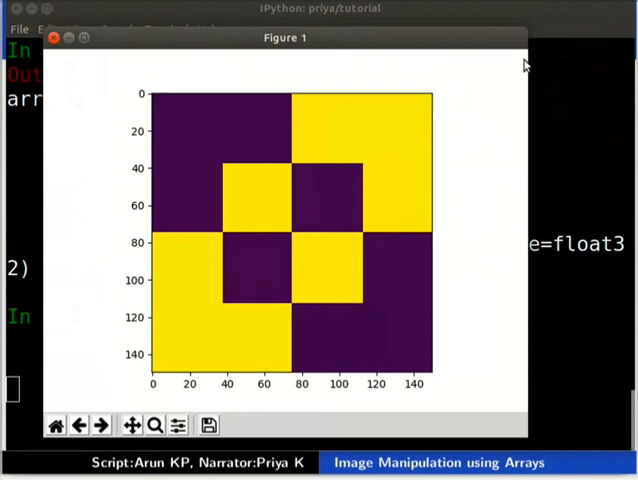
mouse_move(378, 245)
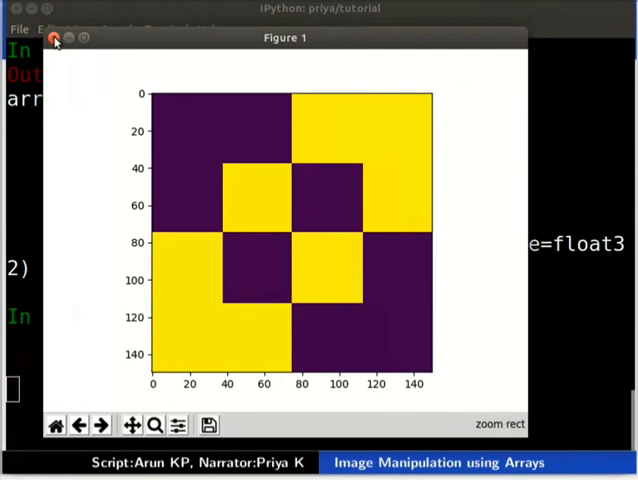
click(54, 39)
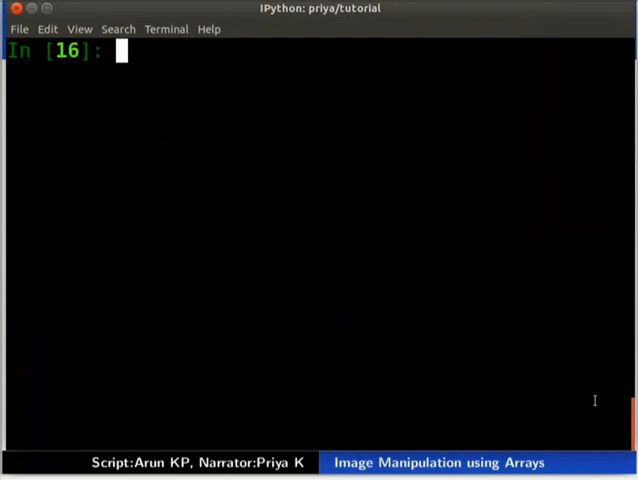
- Show img[::4, ::4], then load Python.png into img and display the logo
key(Return)
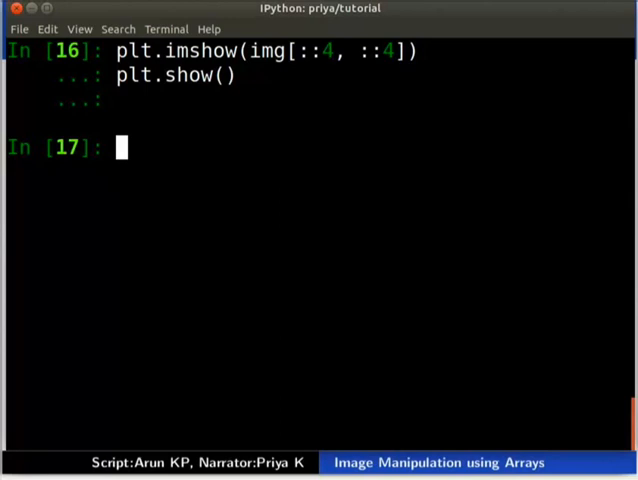
text(img=plt.imread('Python.png'))
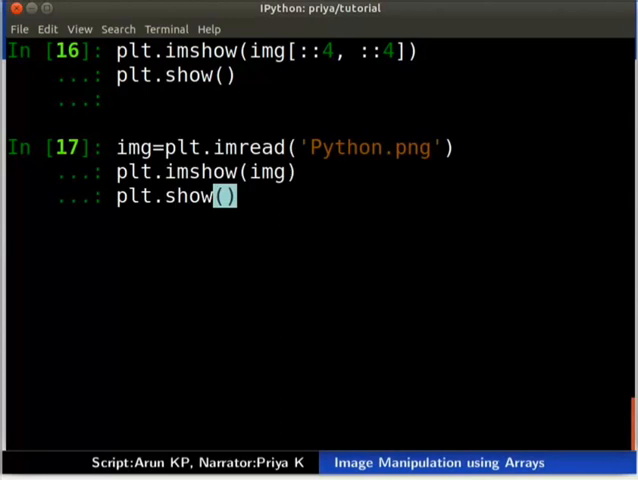
key(Return)
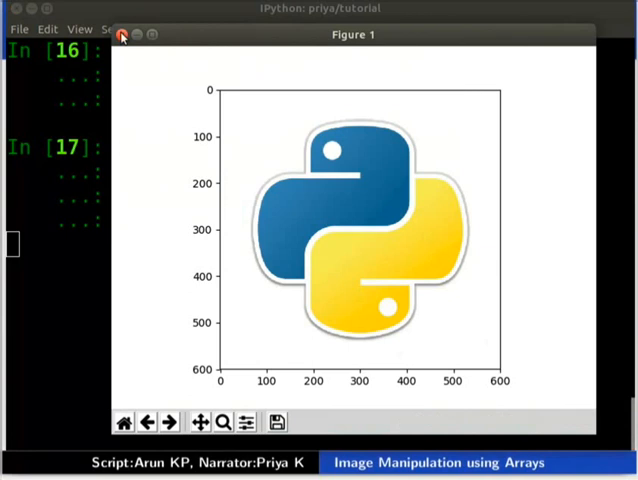
click(122, 35)
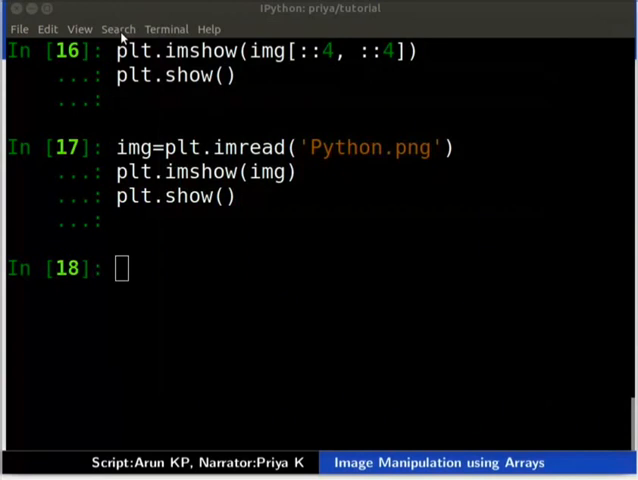
mouse_move(123, 37)
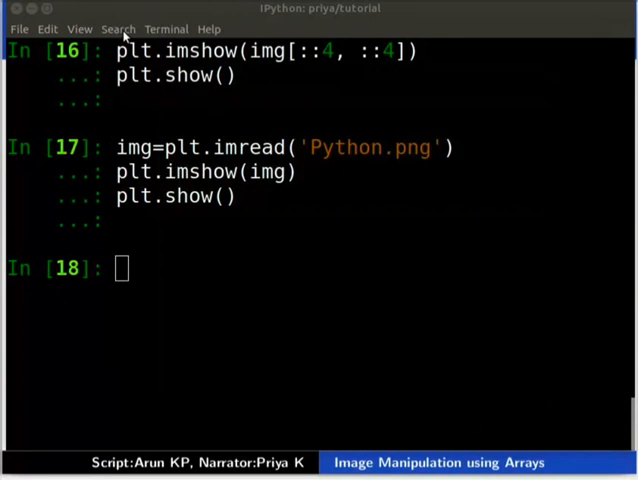
- Check img.shape is (600, 600, 4) and display the red channel img[:,:,0]
text(img.shape)
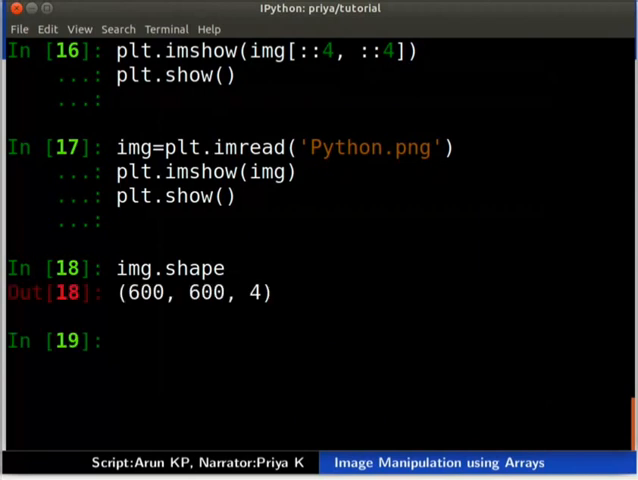
double_click(253, 292)
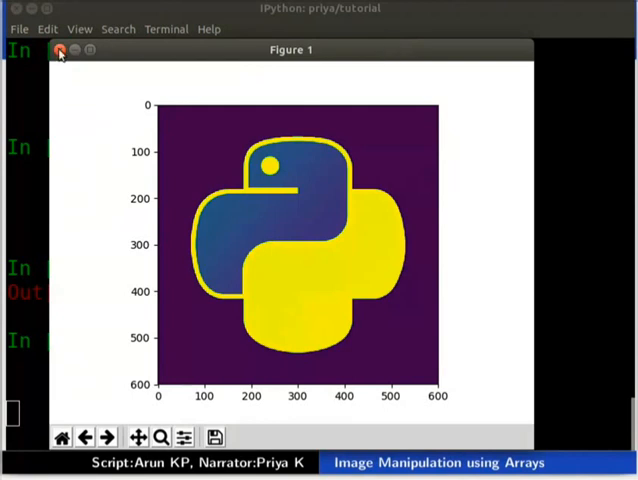
click(59, 50)
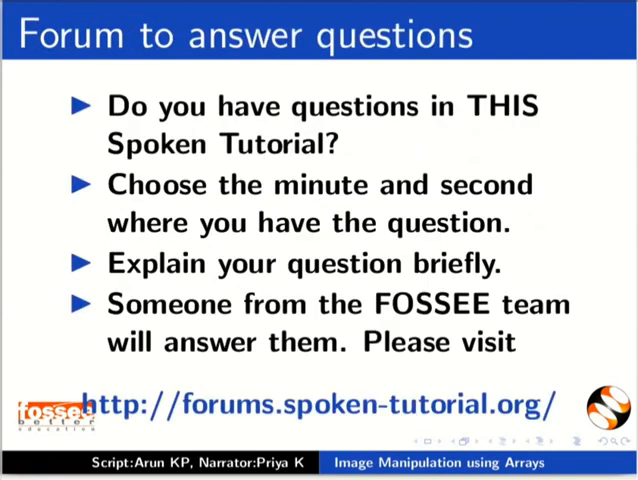
- Advance to the second forum slide pointing general questions to the FOSSEE Forum
key(Right)
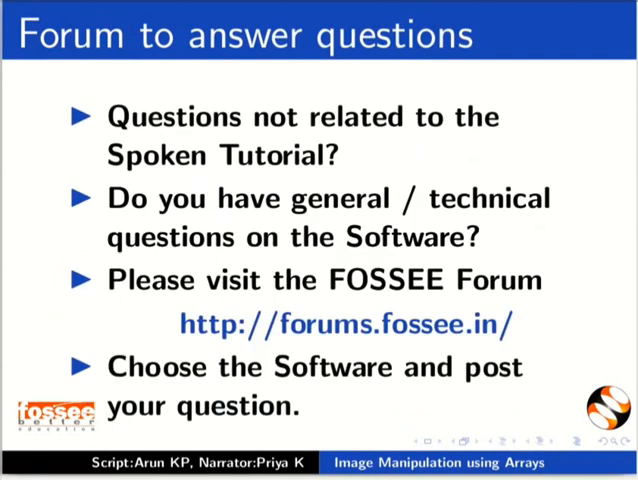